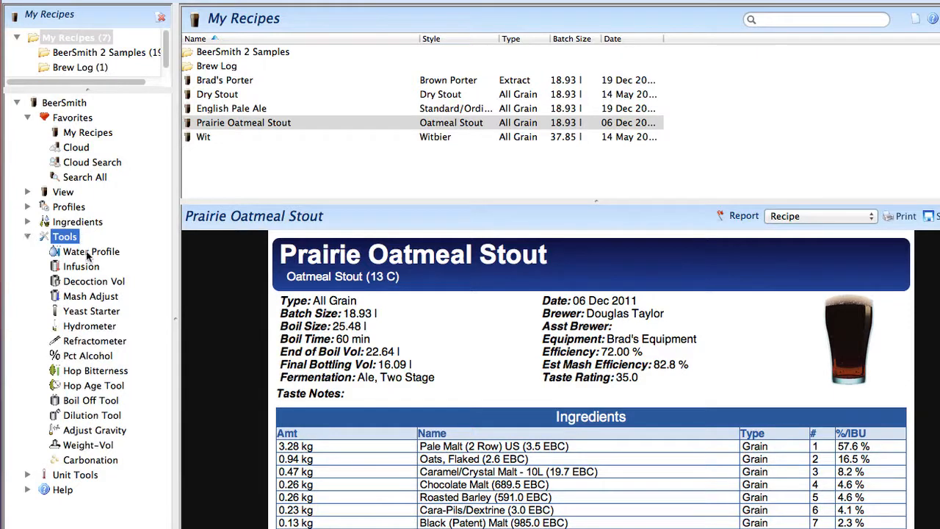
mouse_move(104, 299)
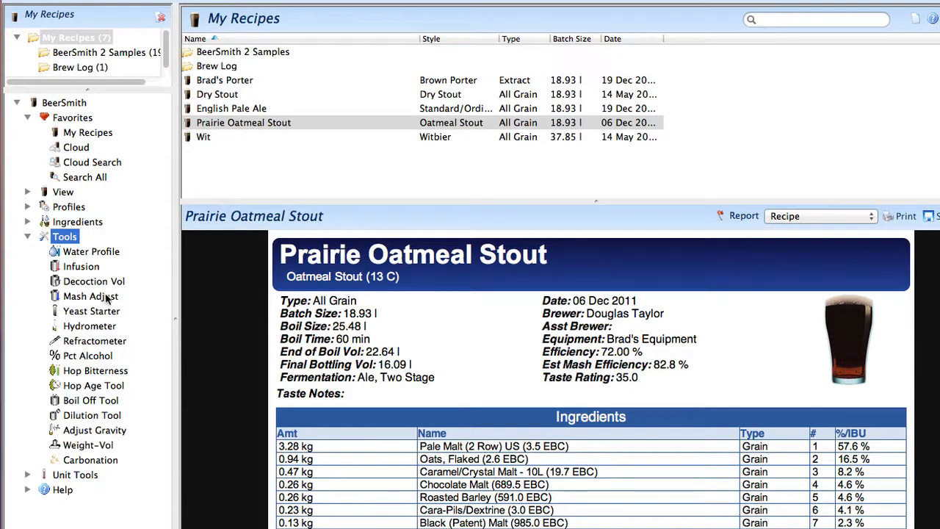
mouse_move(83, 400)
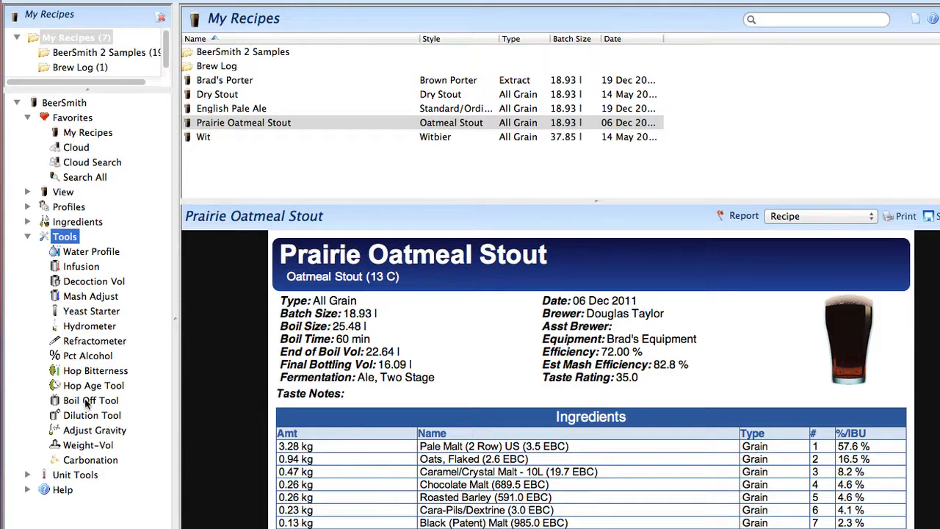
mouse_move(85, 400)
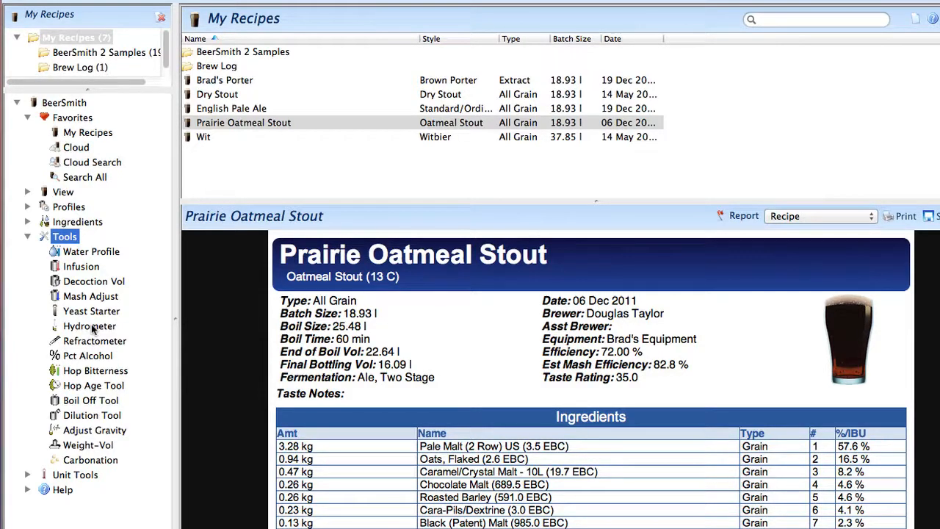
Step: Open the Hydrometer calculator and move its window up over the recipe list
left_click(89, 325)
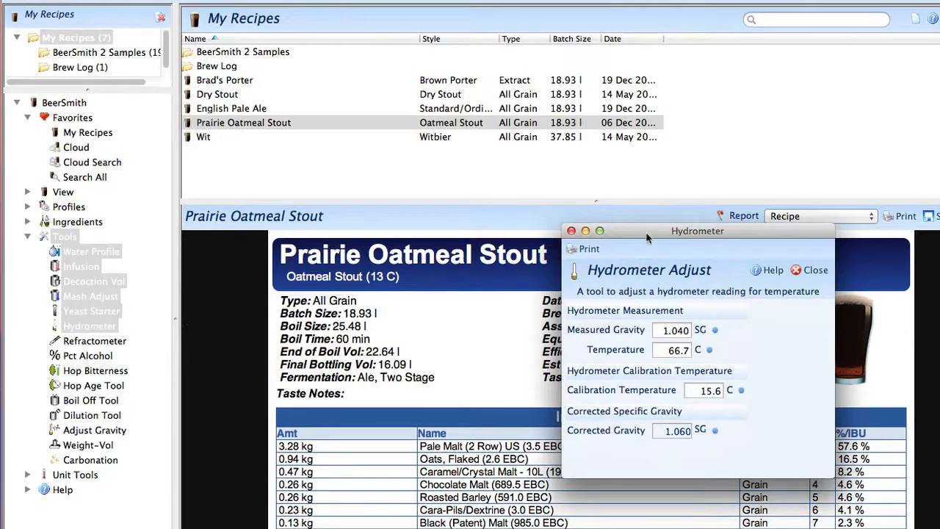
left_click_drag(697, 231, 602, 110)
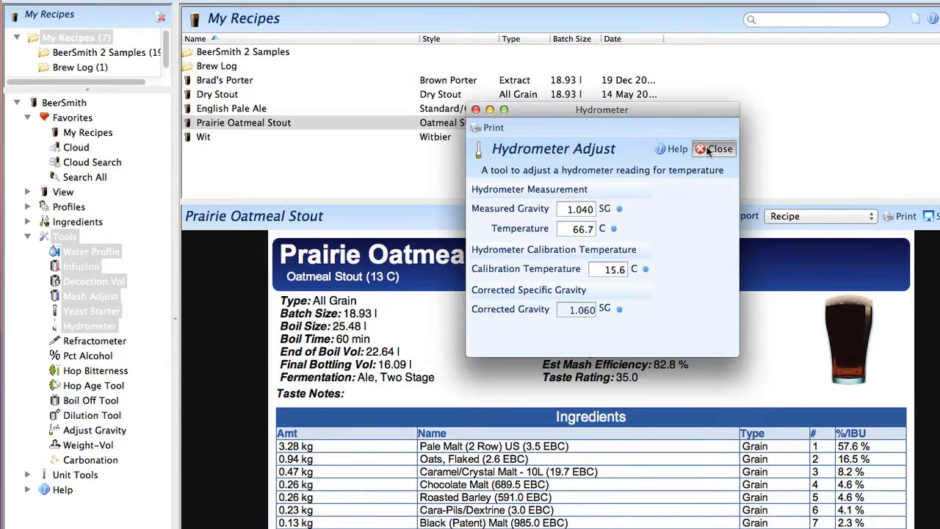
Step: Match Dallas, TX base water to a Dortmund, Germany target in the Water Profile Tool
left_click(91, 251)
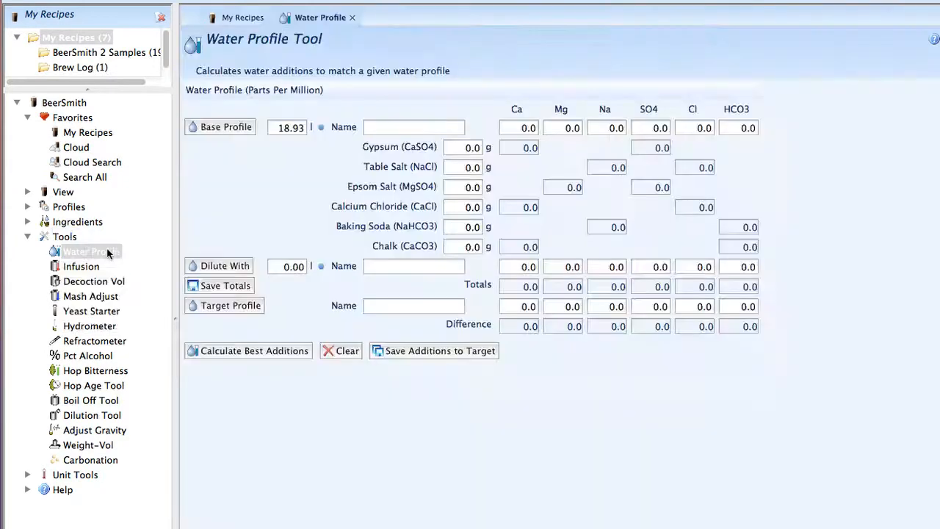
mouse_move(319, 210)
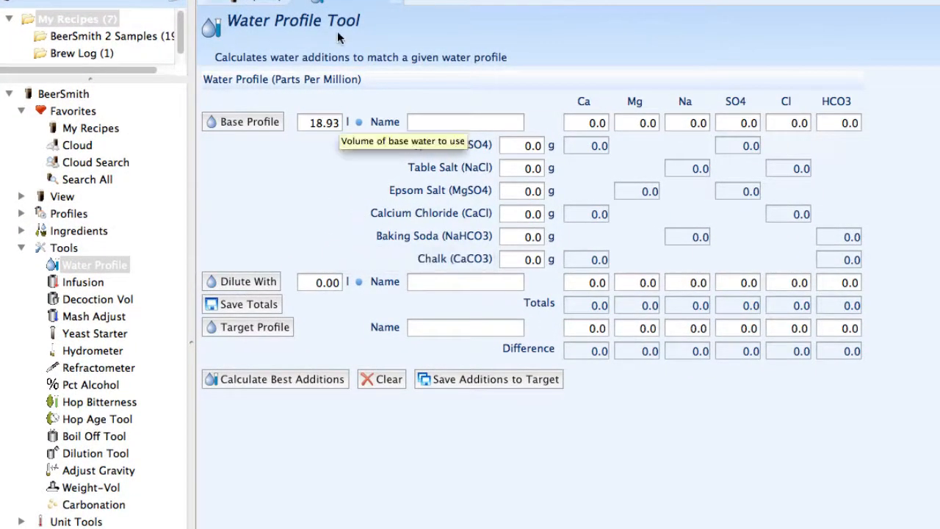
left_click(242, 121)
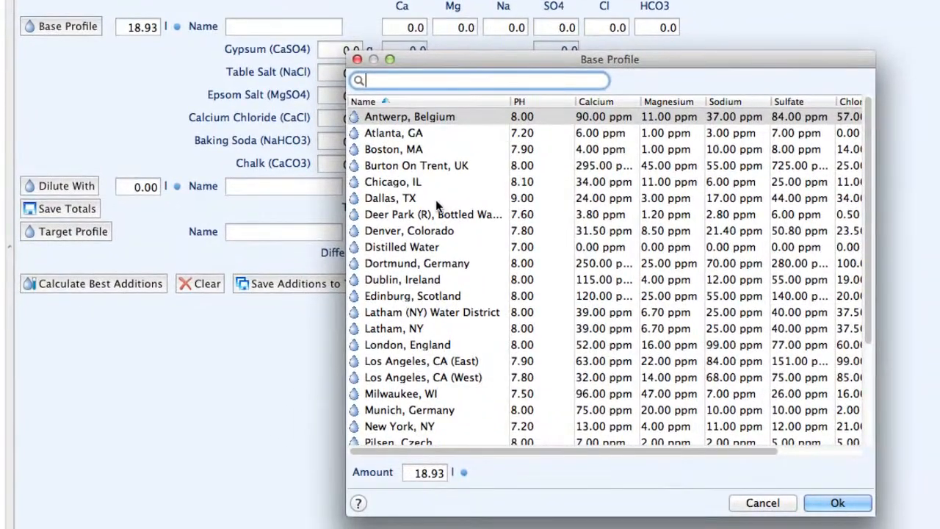
left_click(761, 502)
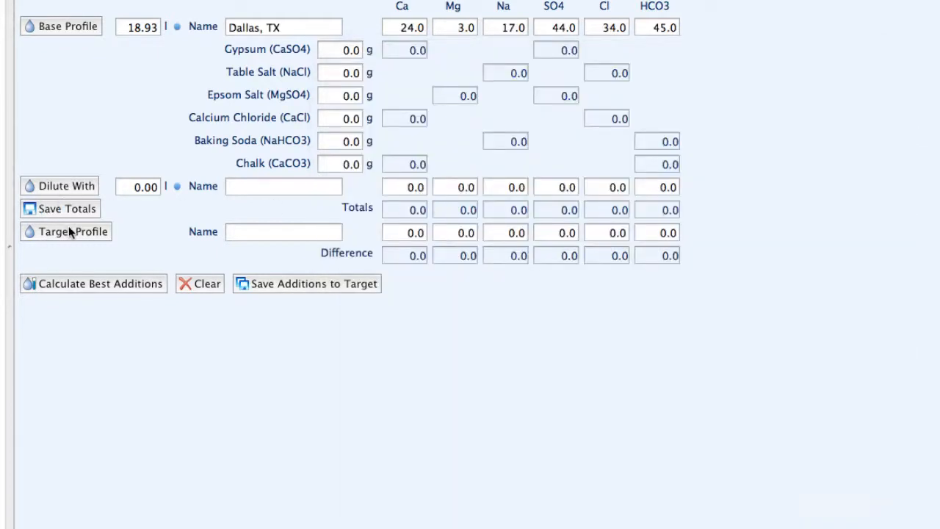
left_click(71, 231)
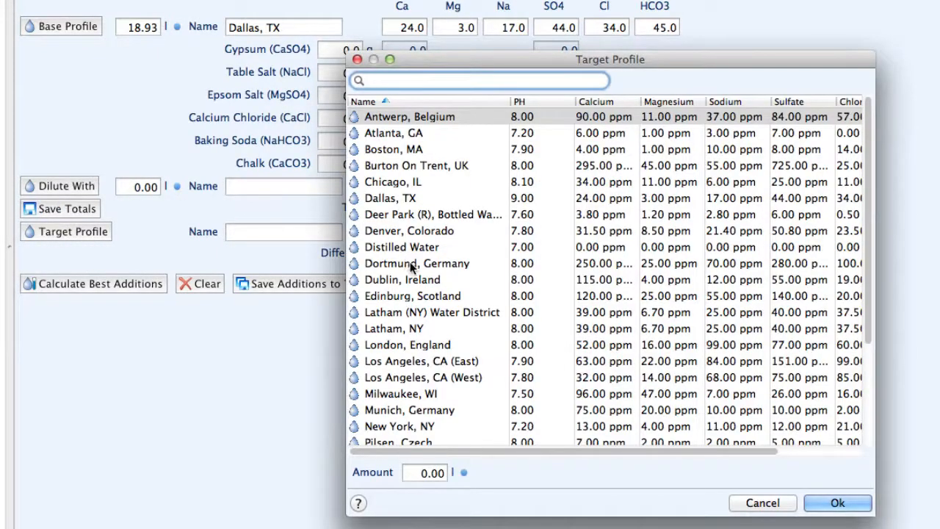
left_click(837, 503)
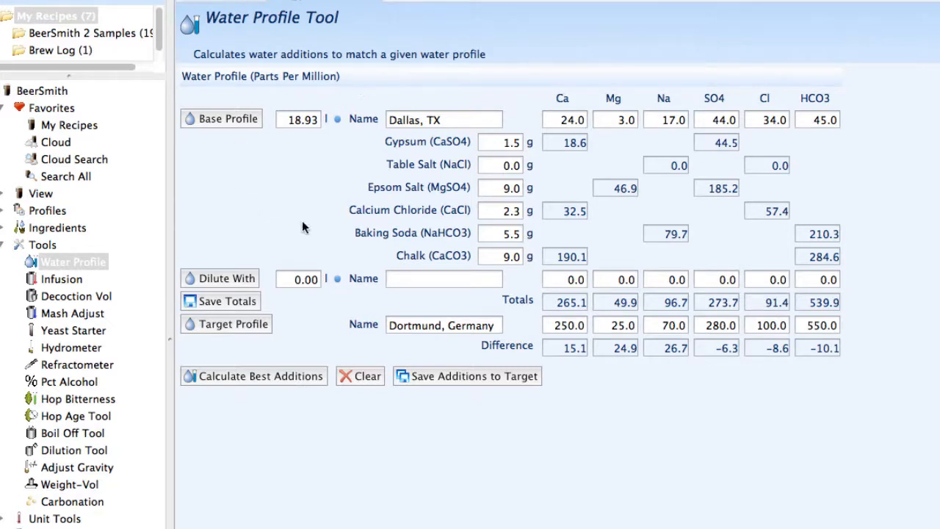
mouse_move(924, 310)
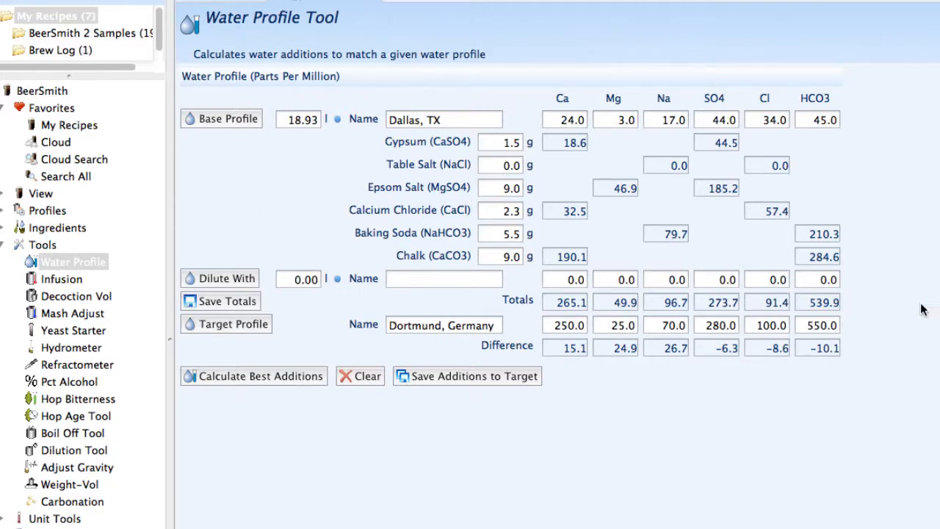
mouse_move(915, 305)
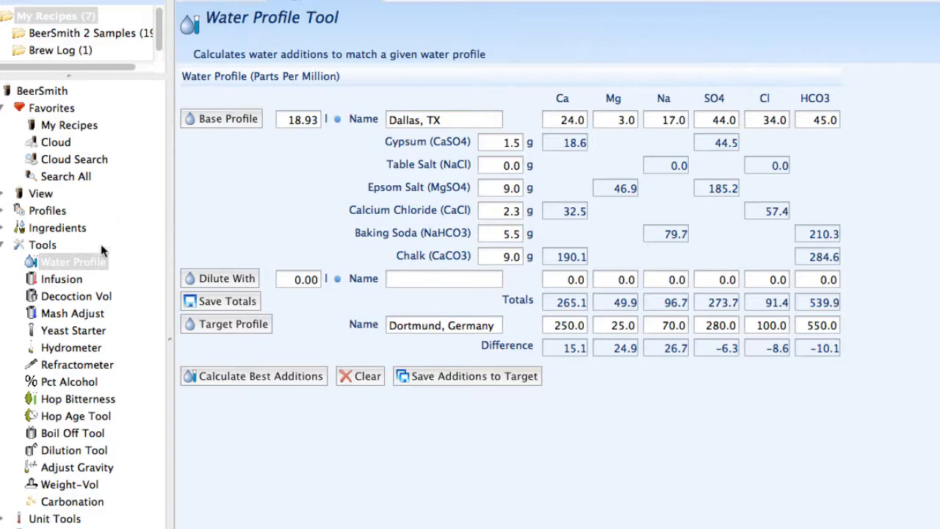
Step: Open the Infusion Tool, showing 76.1 C infusion water for a 67.8 C step
left_click(61, 279)
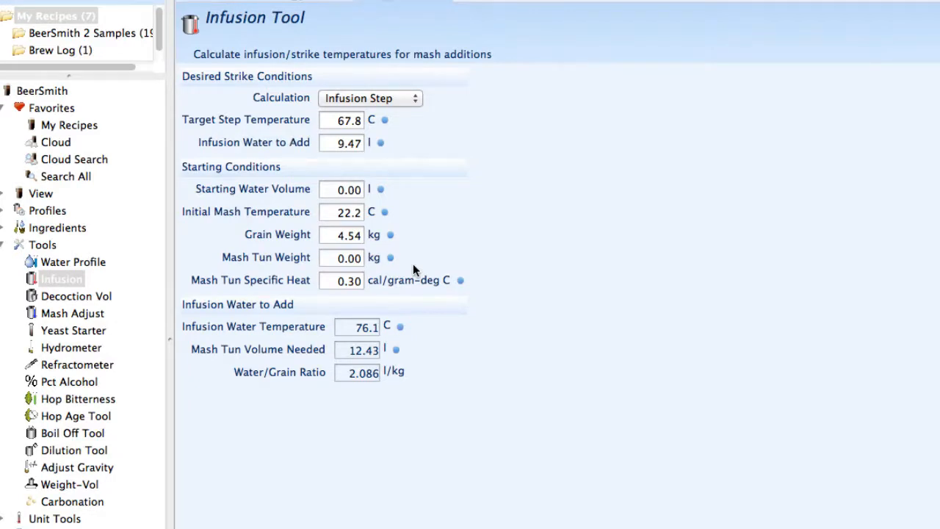
mouse_move(428, 257)
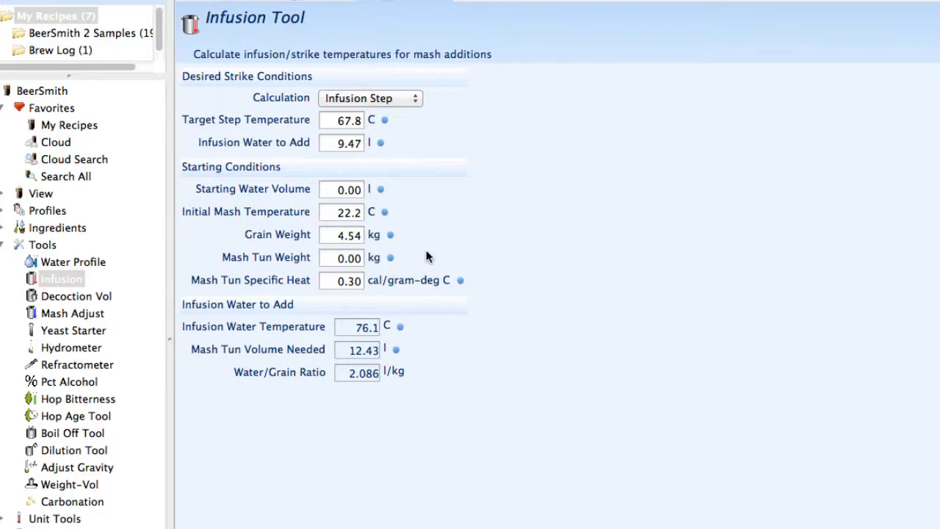
mouse_move(422, 235)
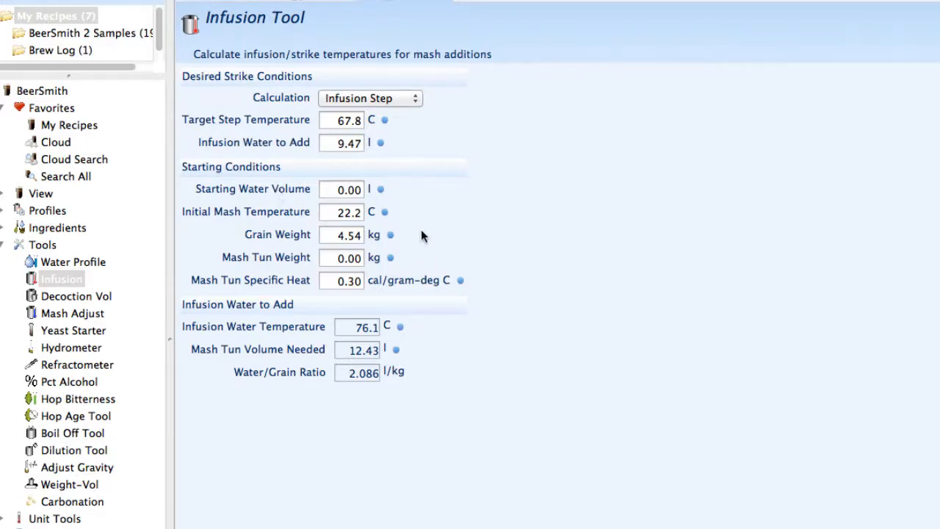
Step: Open the Decoction Volume tool, showing 8.69 l needed for a 66.7 C step
left_click(76, 296)
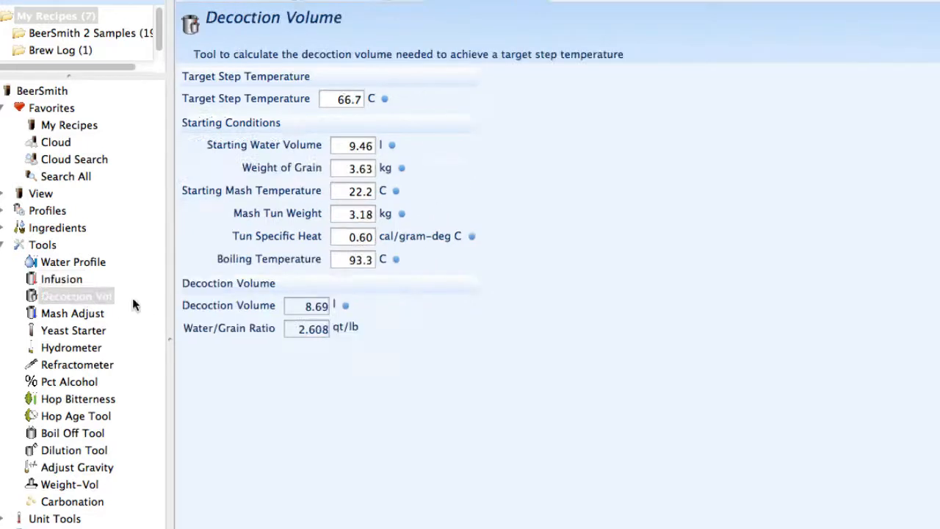
mouse_move(429, 288)
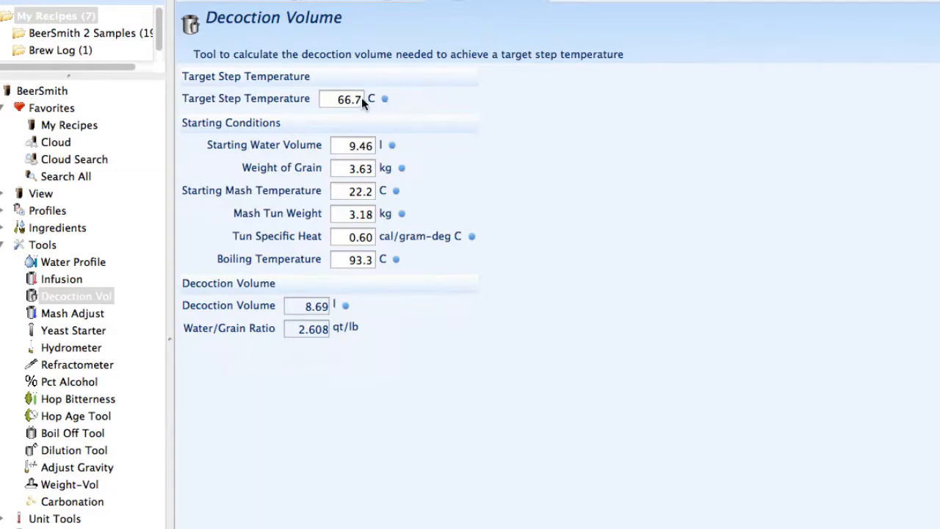
mouse_move(404, 189)
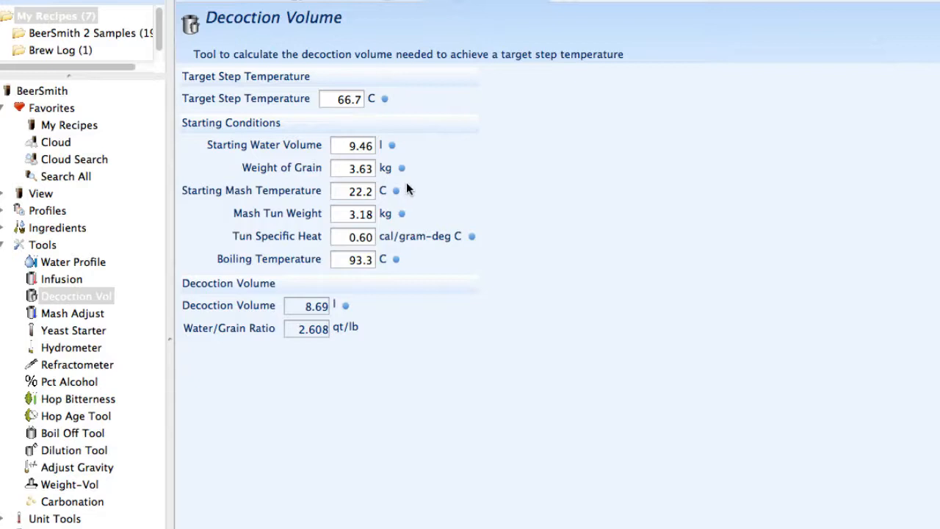
Step: Open the Mash Adjust tool, calling for 18.89 l of 100.0 C water
left_click(72, 313)
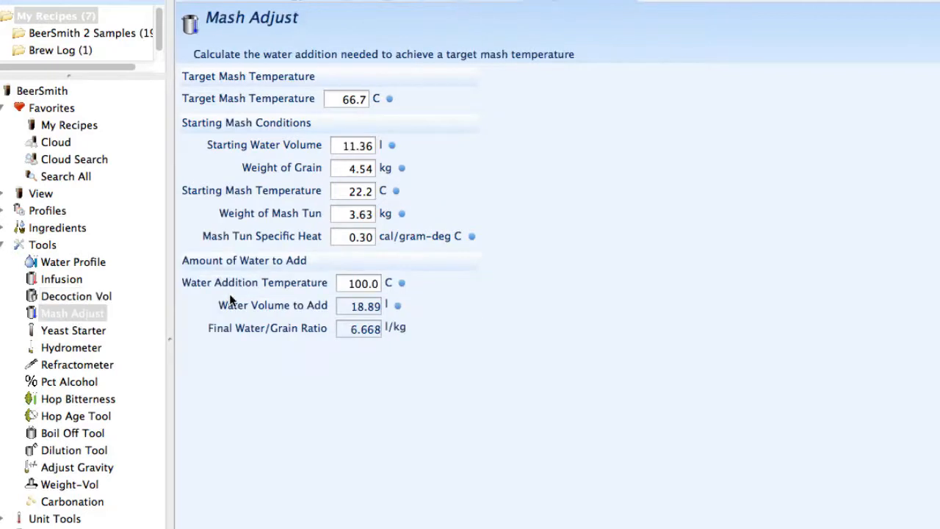
mouse_move(572, 231)
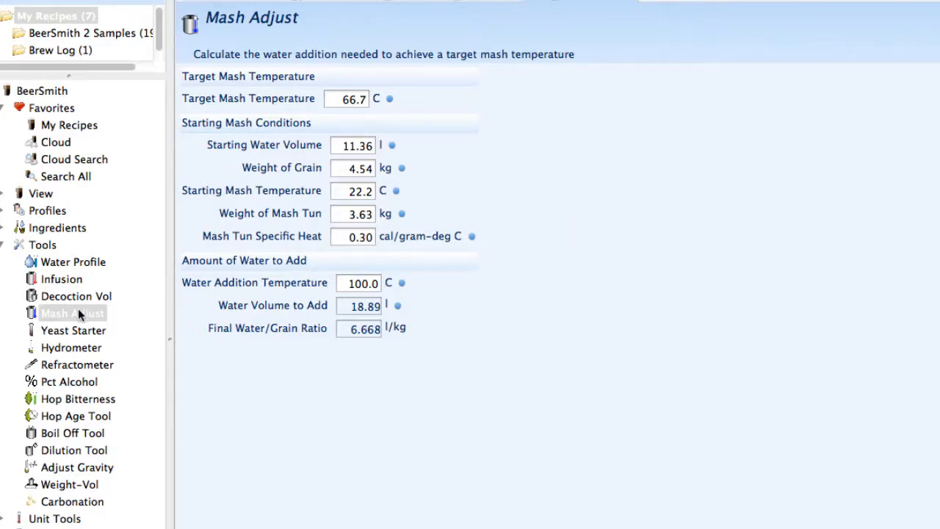
Step: Open the Yeast Starter tool, showing a 2.44 l starter for 18.93 l of ale
left_click(72, 330)
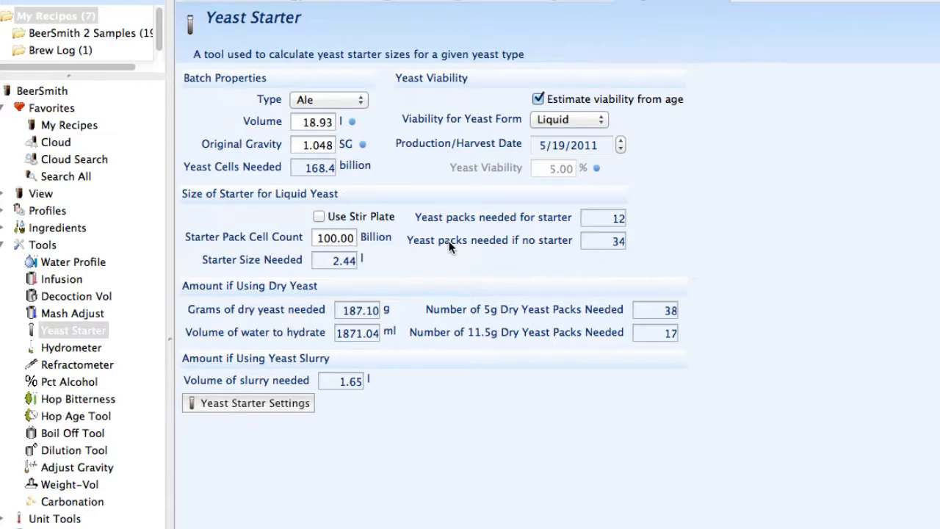
mouse_move(525, 248)
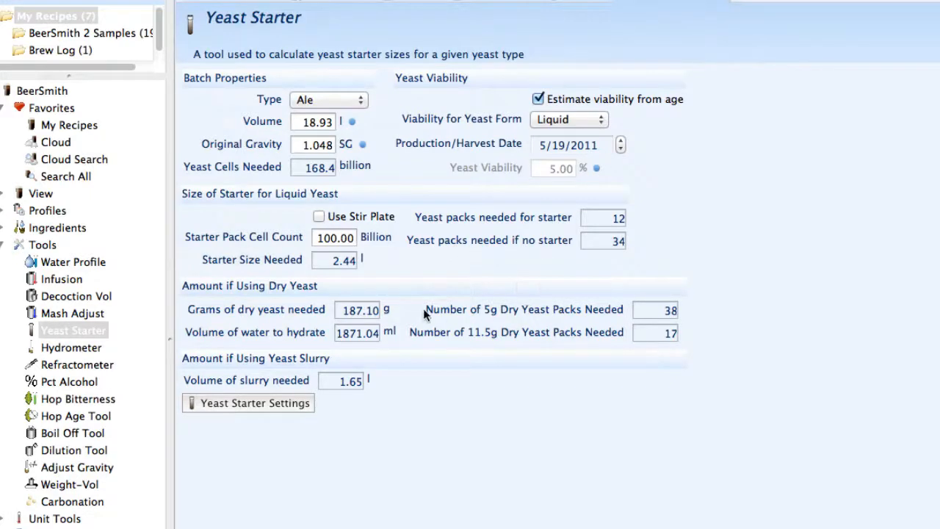
mouse_move(367, 332)
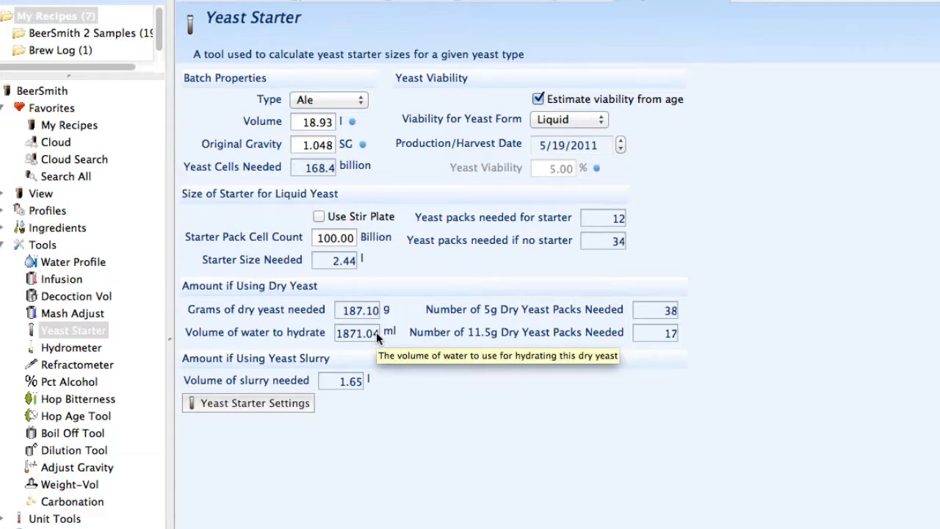
mouse_move(414, 67)
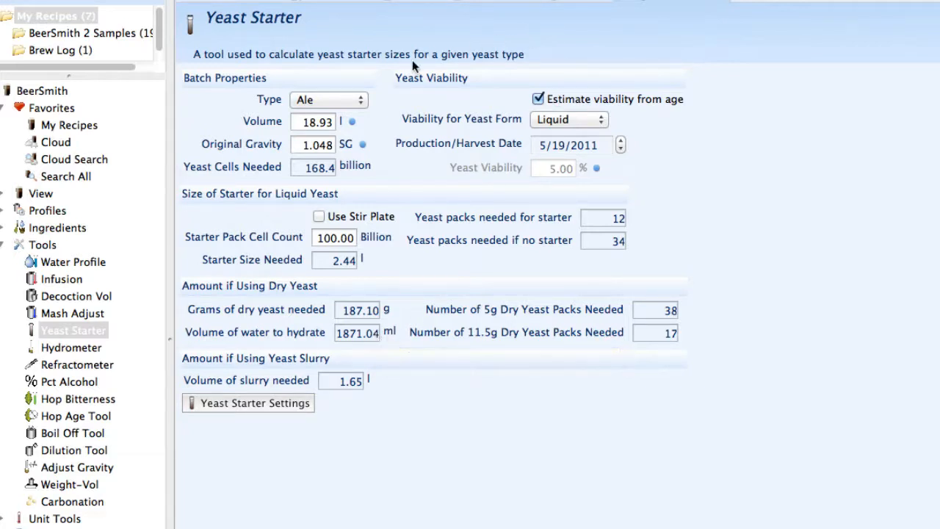
mouse_move(400, 204)
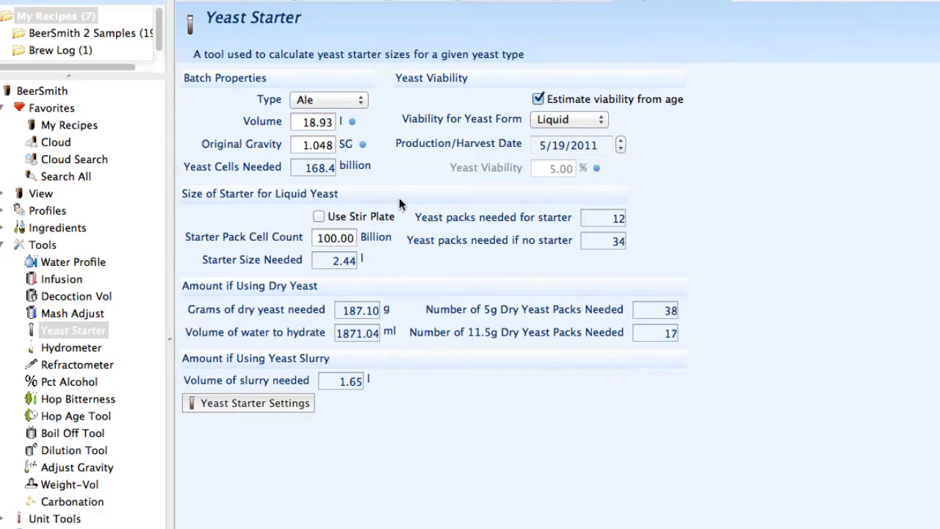
mouse_move(399, 204)
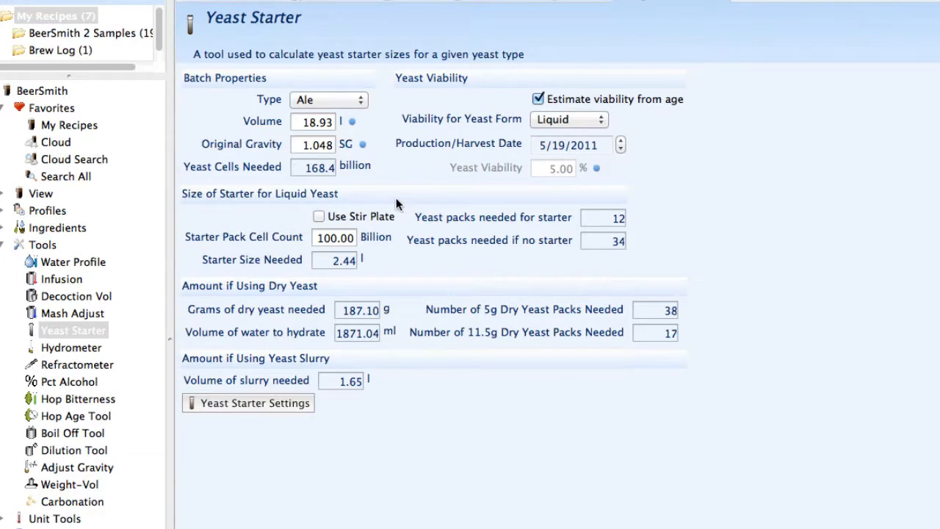
Step: Reopen the Hydrometer Adjust tool, correcting 1.040 at 66.7 C to 1.060
left_click(72, 347)
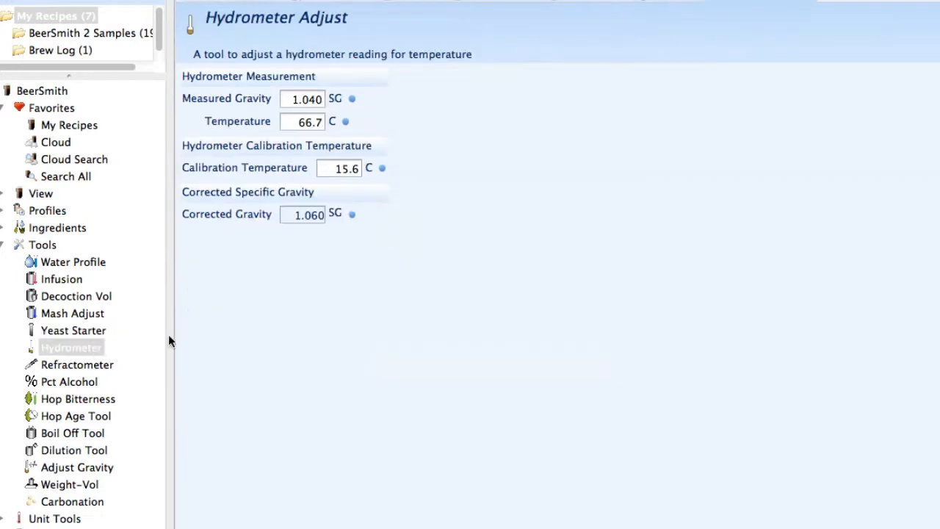
mouse_move(504, 267)
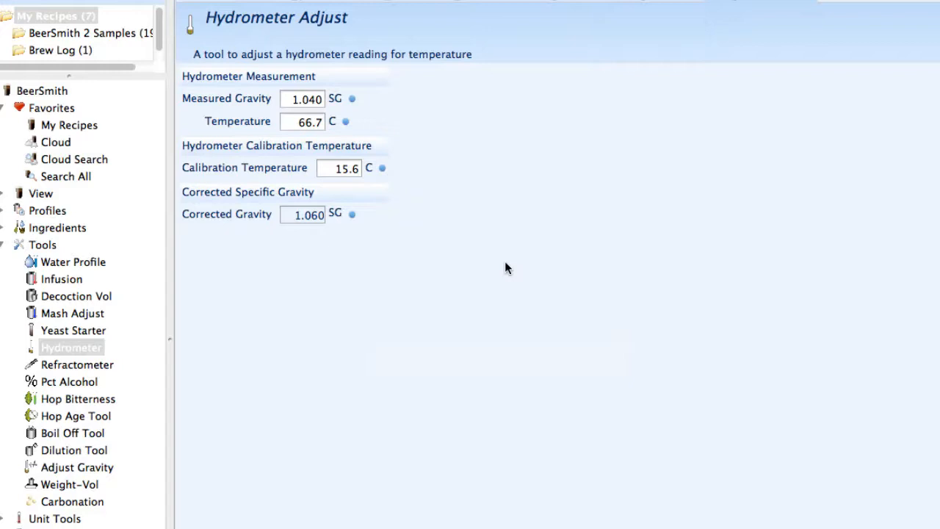
mouse_move(308, 179)
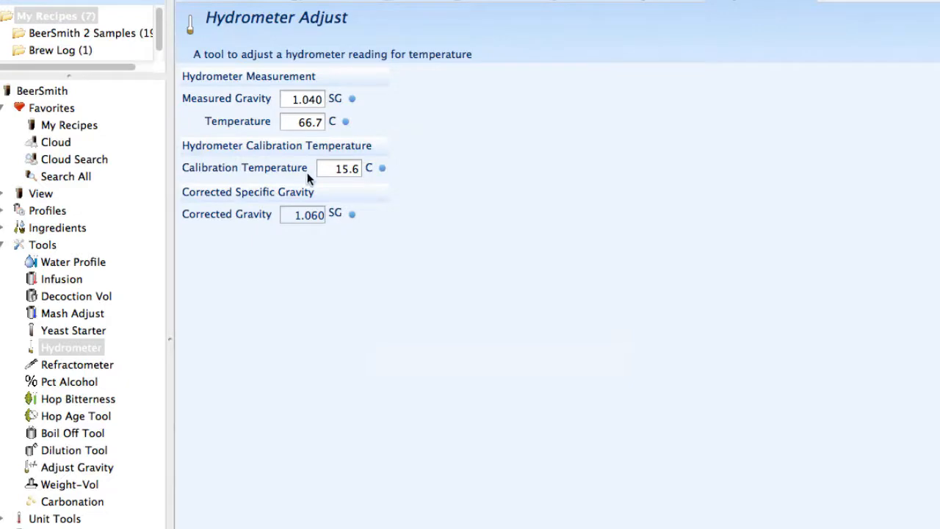
mouse_move(337, 168)
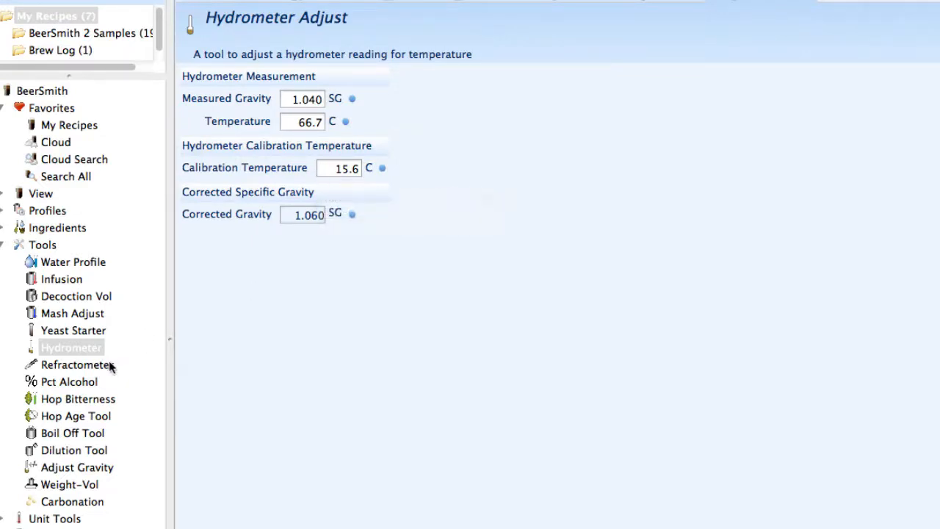
Step: Open the Refractometer tool, converting a 10.00 Brix reading to 1.057 gravity
left_click(77, 364)
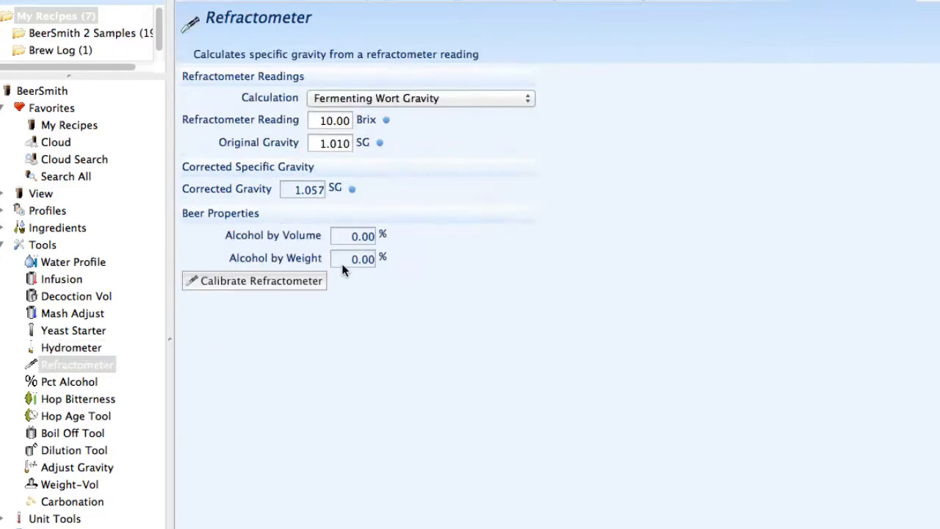
mouse_move(360, 259)
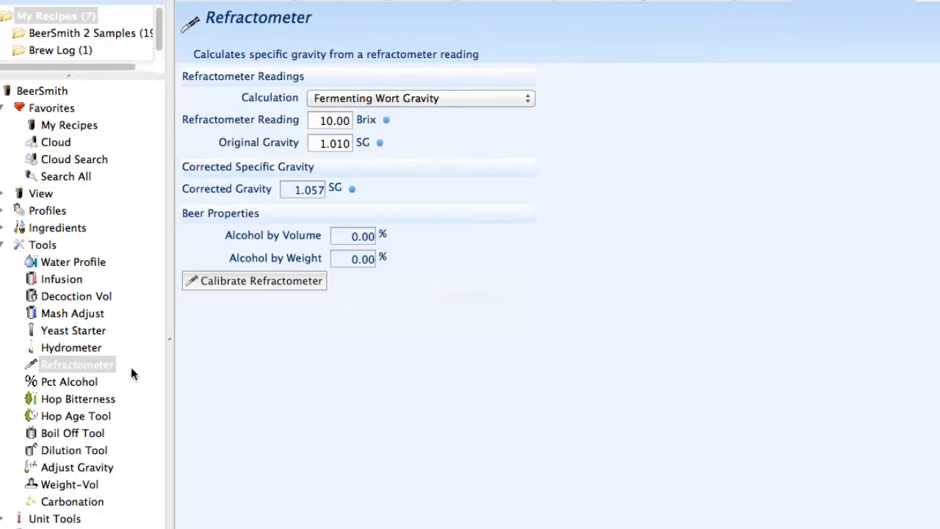
Step: Open the Alcohol and Attenuation tool, showing 5.0% ABV from 1.048 to 1.010
left_click(69, 381)
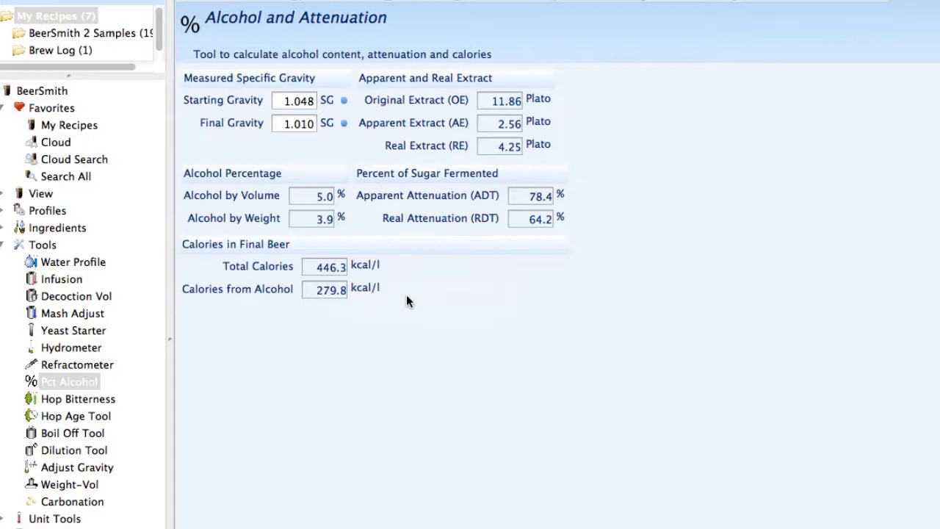
Step: Open the Hop Bitterness tool, using the Tinseth formula with no hop additions
left_click(77, 399)
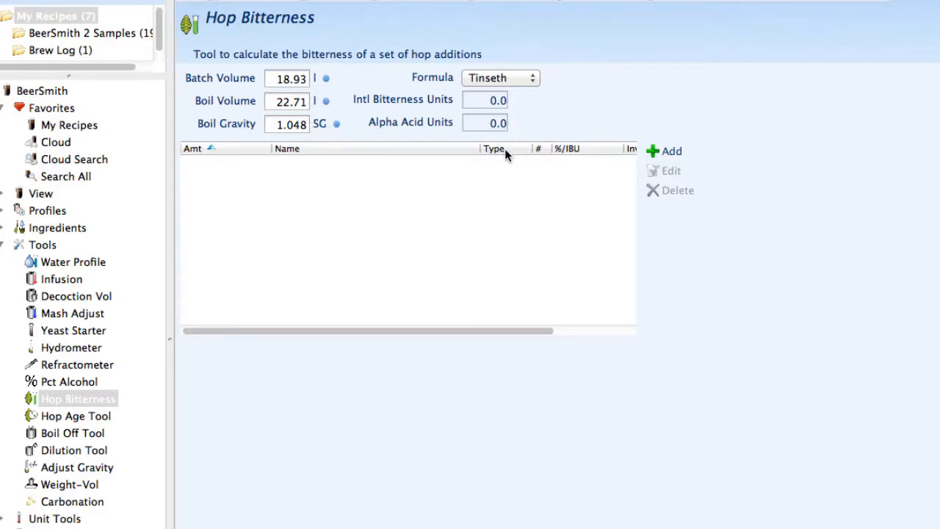
mouse_move(311, 217)
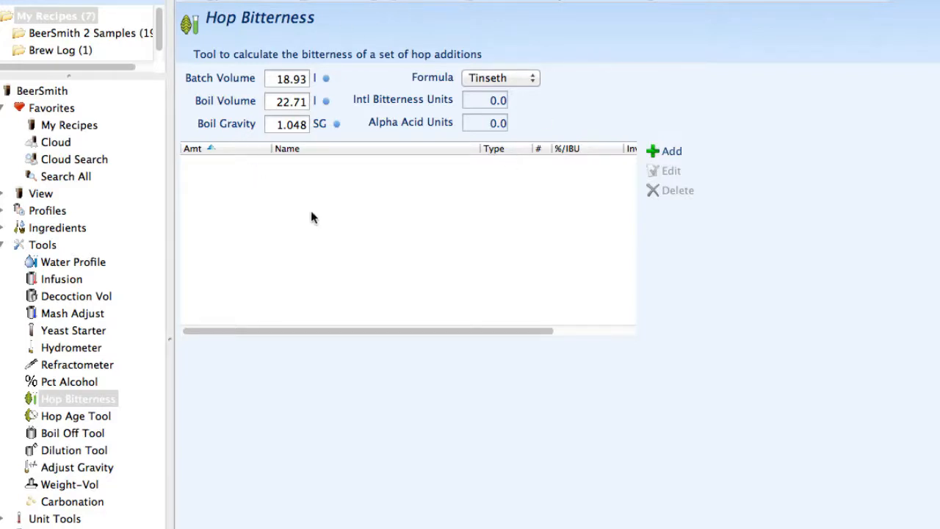
mouse_move(278, 367)
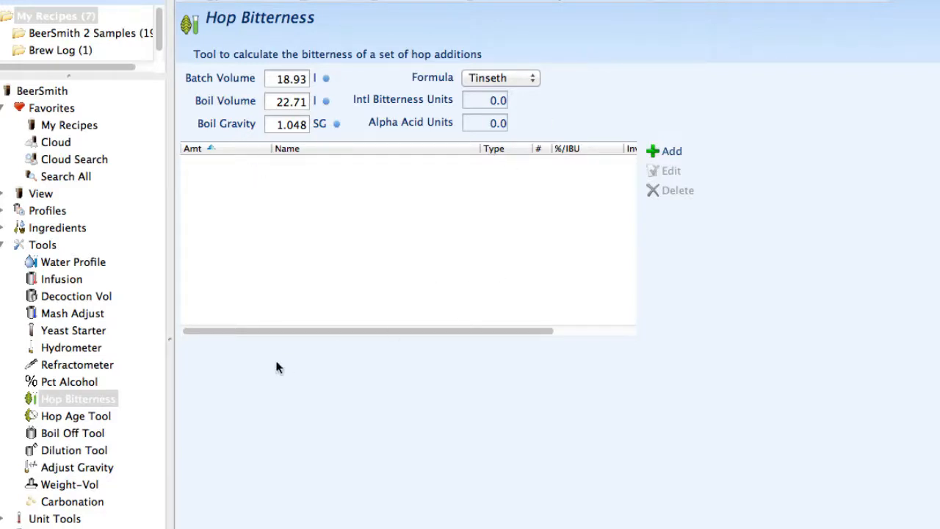
Step: Show the Hop Age calculator: 6.00% alpha hops fall to 5.41% after six months
left_click(76, 416)
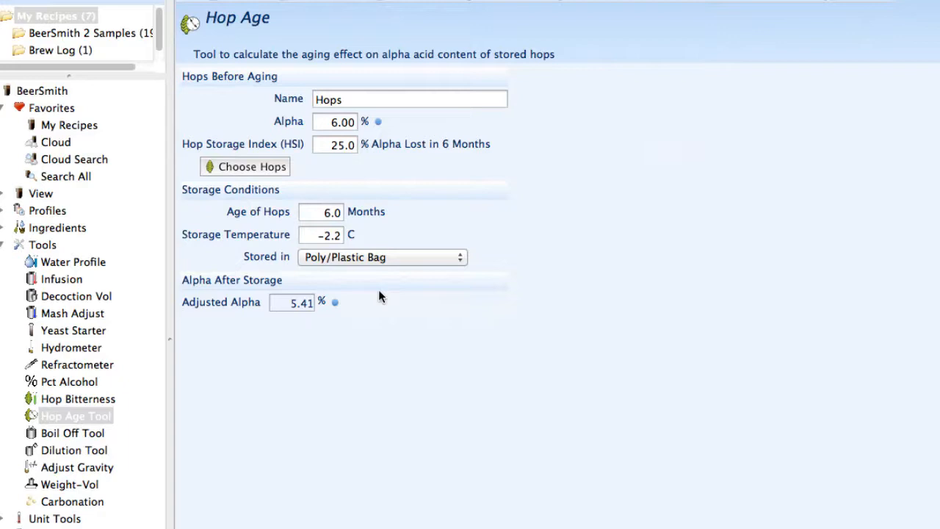
mouse_move(367, 238)
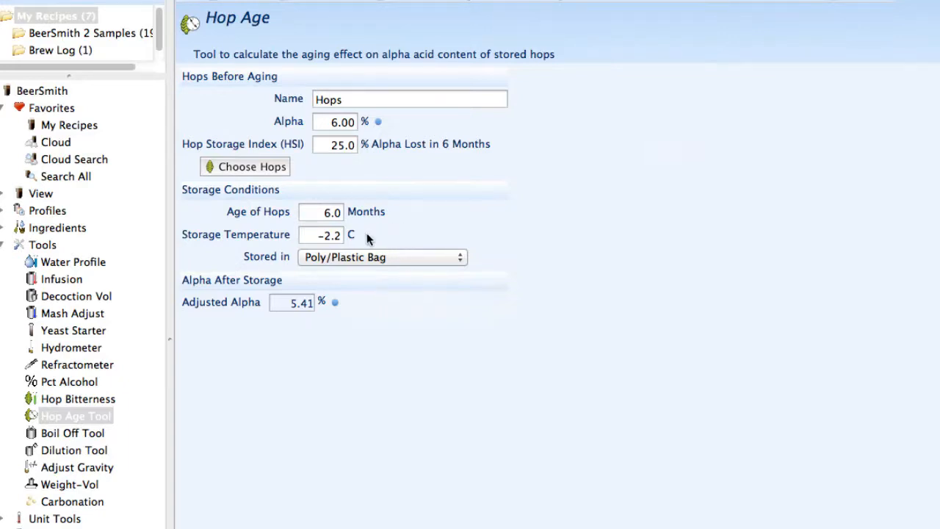
mouse_move(382, 257)
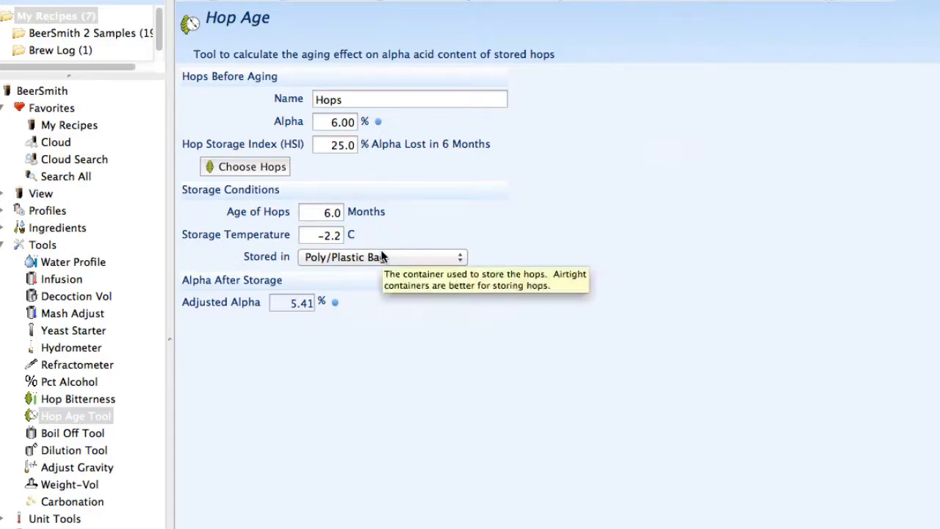
mouse_move(388, 254)
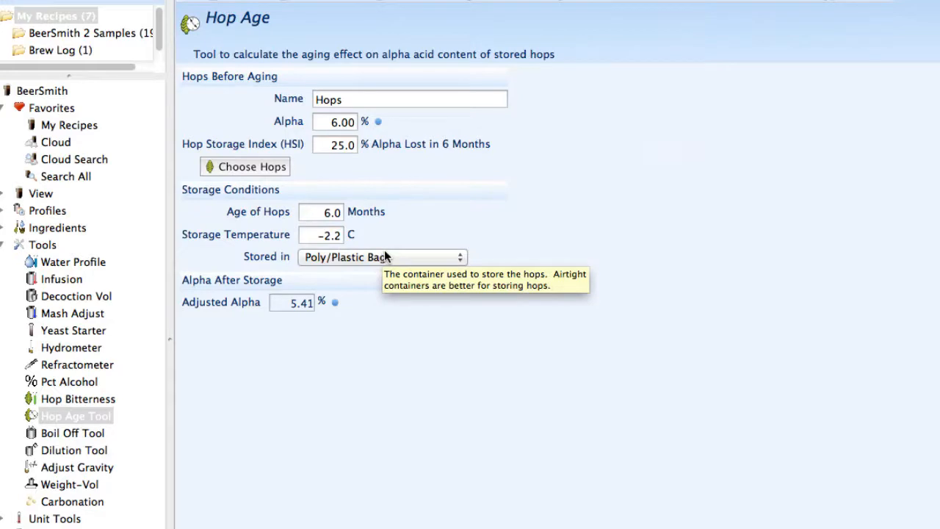
mouse_move(183, 421)
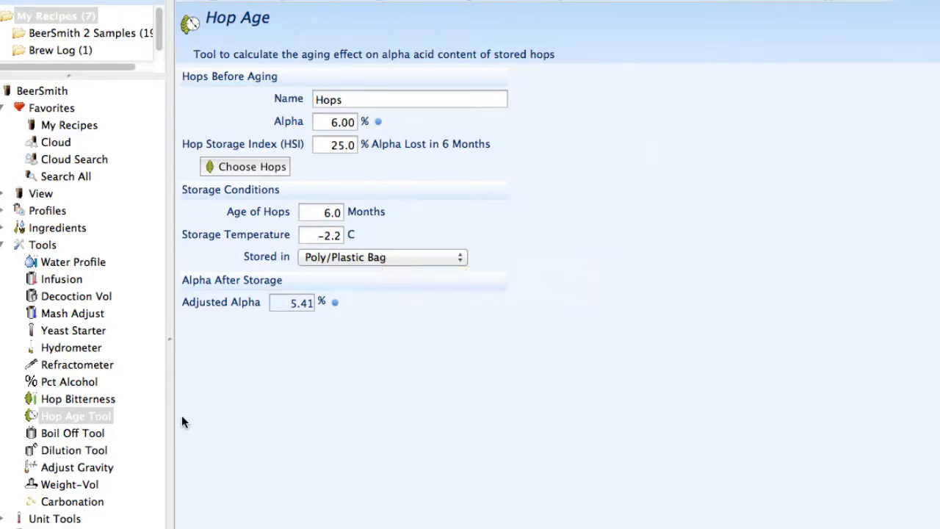
mouse_move(180, 426)
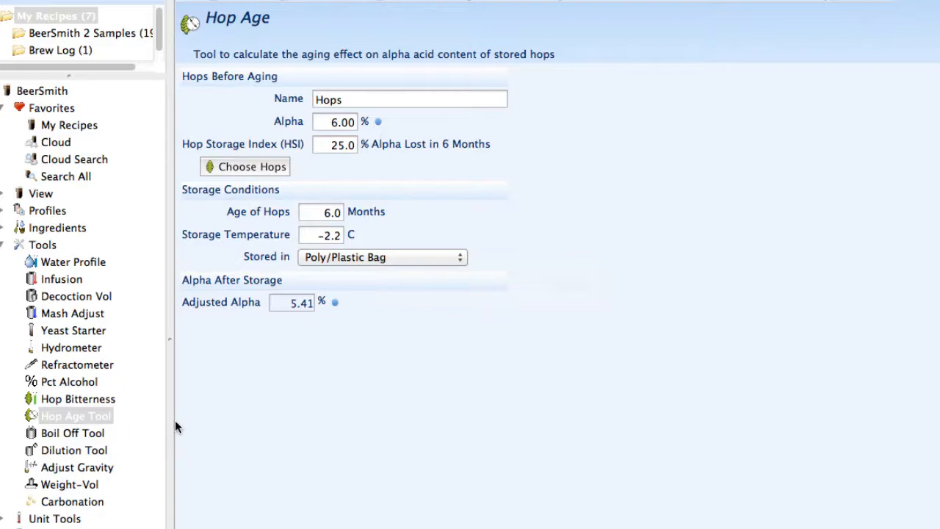
Step: Pass through Boil Off to the Dilution Tool: 18.93 l plus 7.61 l water gives 1.009
left_click(72, 432)
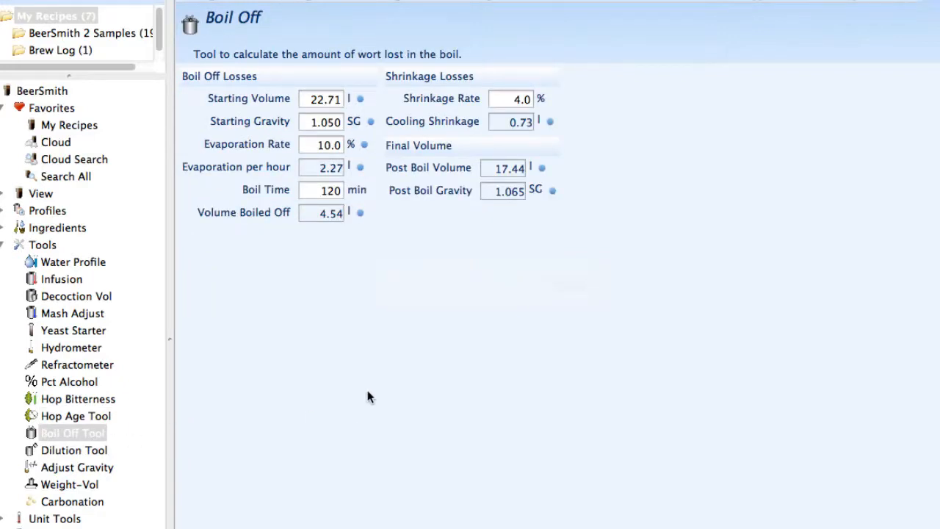
mouse_move(326, 279)
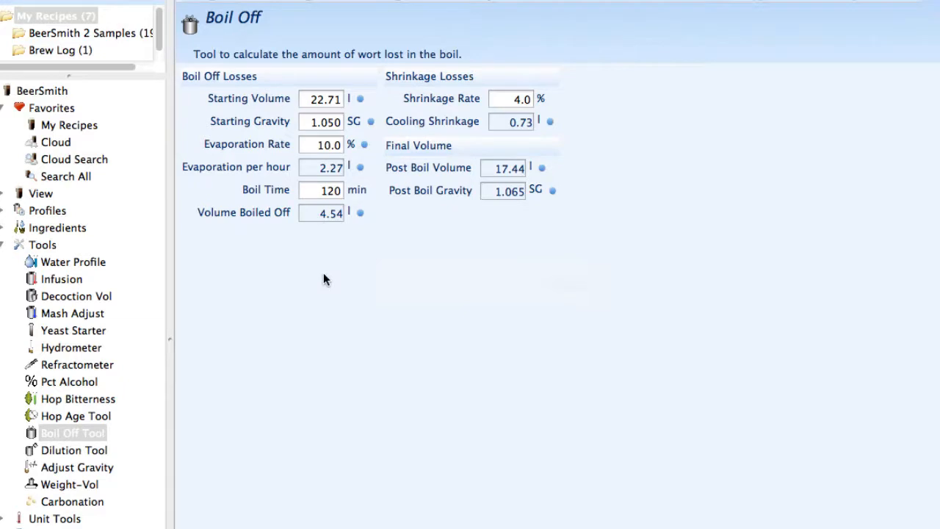
mouse_move(251, 300)
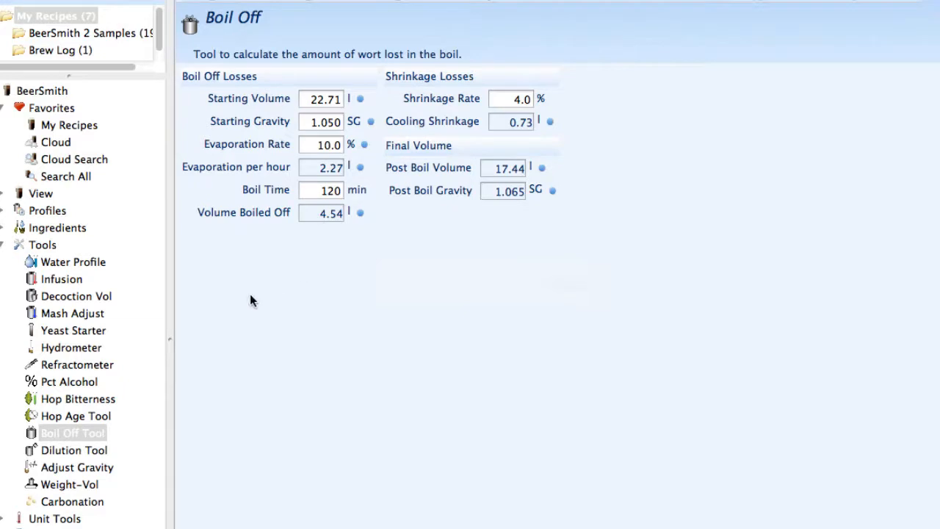
left_click(74, 449)
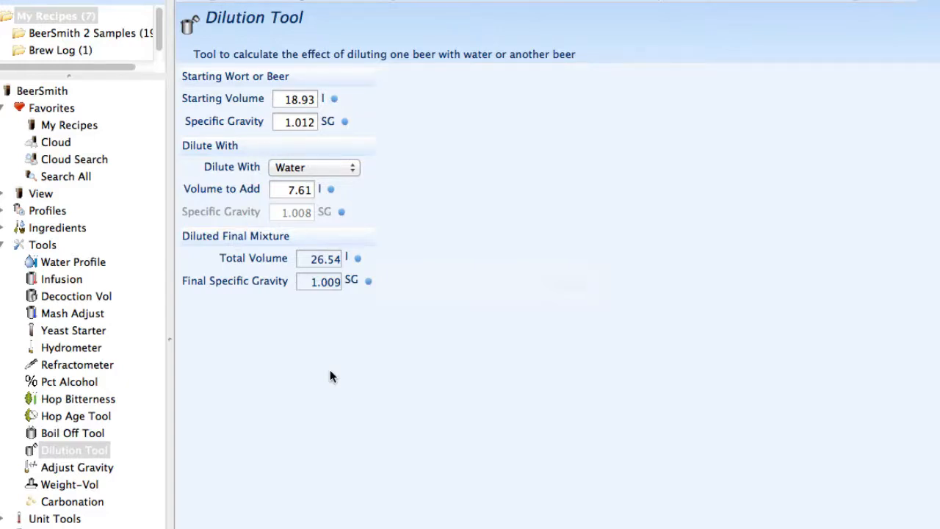
Step: Show Adjust Gravity: 0.52 kg dry malt extract raises 18.93 l from 1.040 to 1.050
left_click(77, 467)
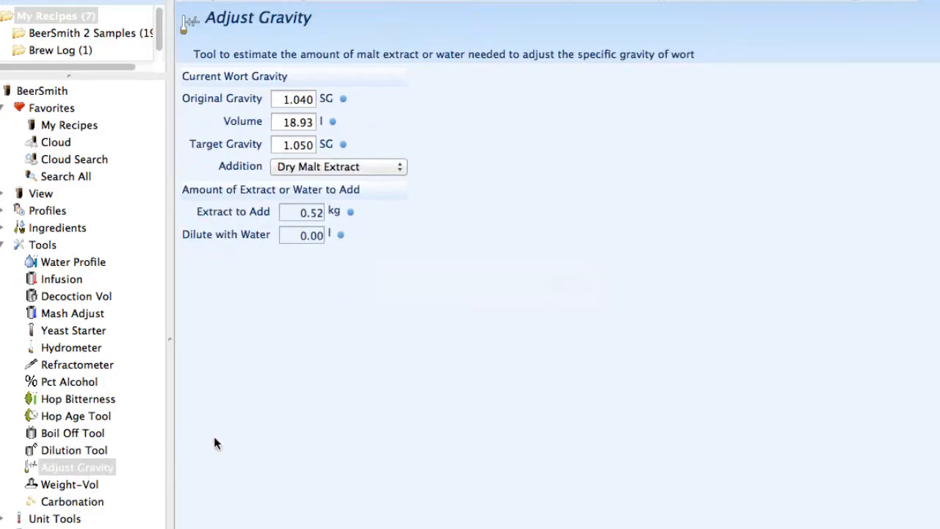
mouse_move(571, 329)
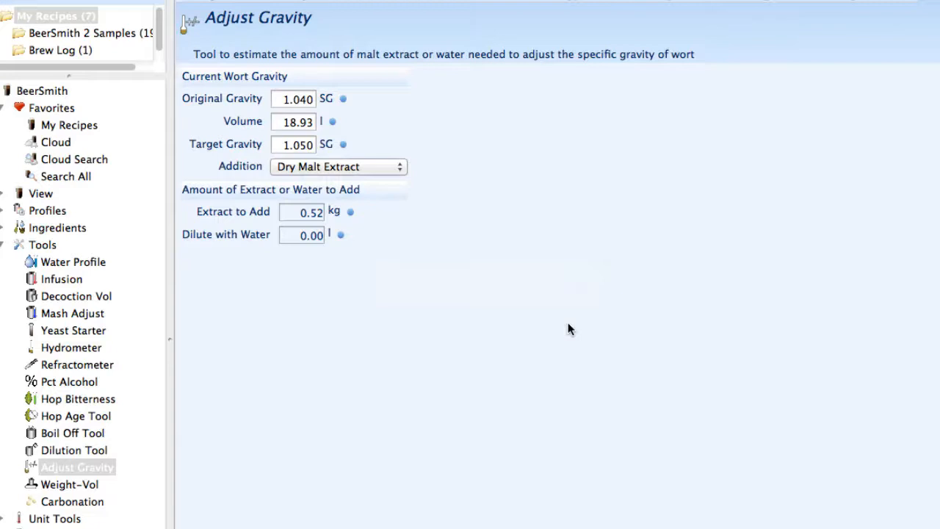
mouse_move(176, 448)
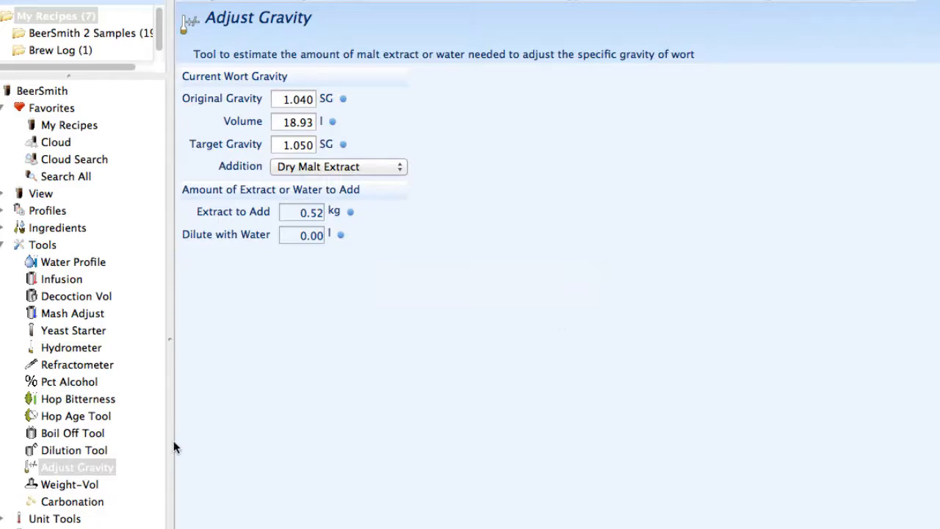
Step: Show Weight to Volume: an 18.14 kg container weighing 2.27 kg empty holds 15.72 l
left_click(69, 484)
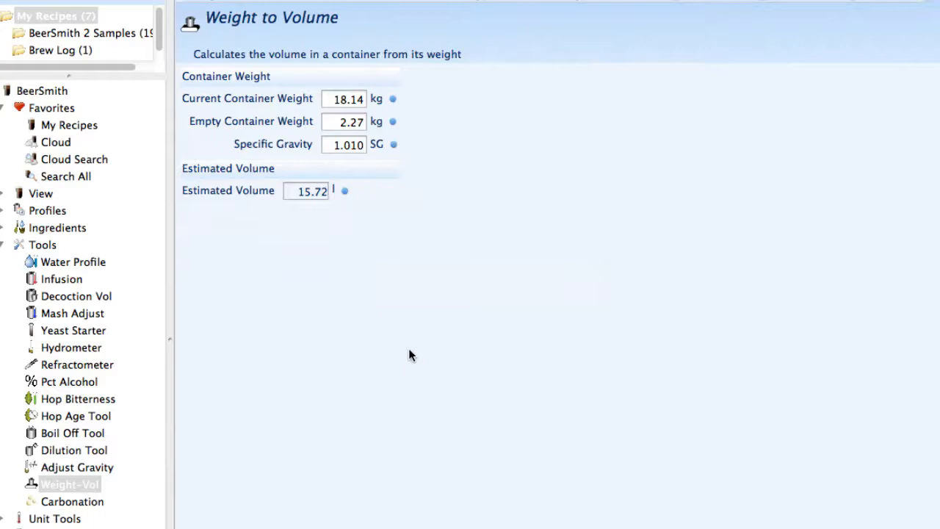
mouse_move(105, 505)
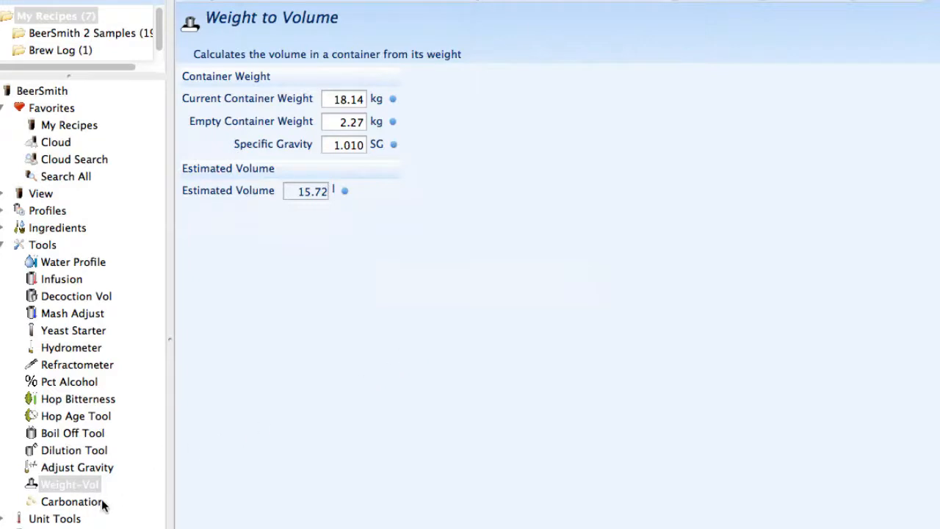
Step: Show the Carbonation Tool: 71.40 g corn sugar or 77.15 KPA for 2.4 volumes CO2
left_click(72, 501)
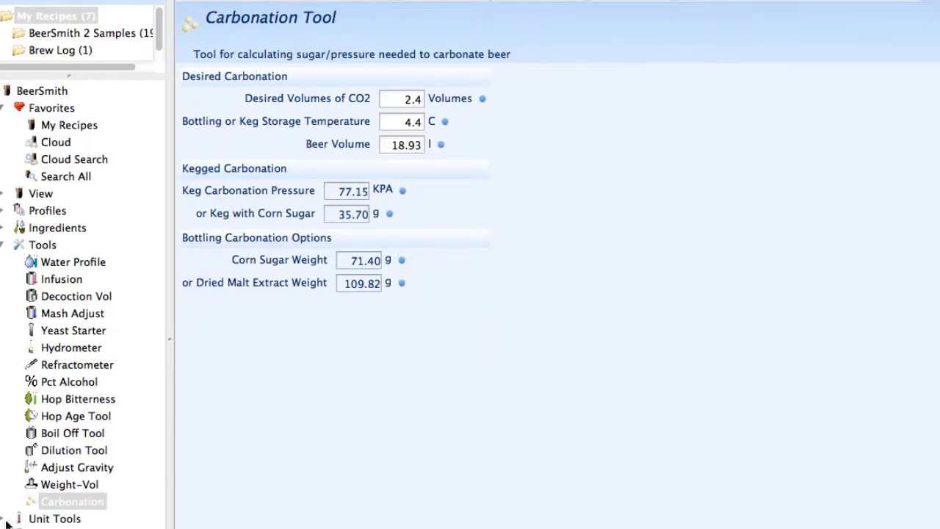
left_click(72, 501)
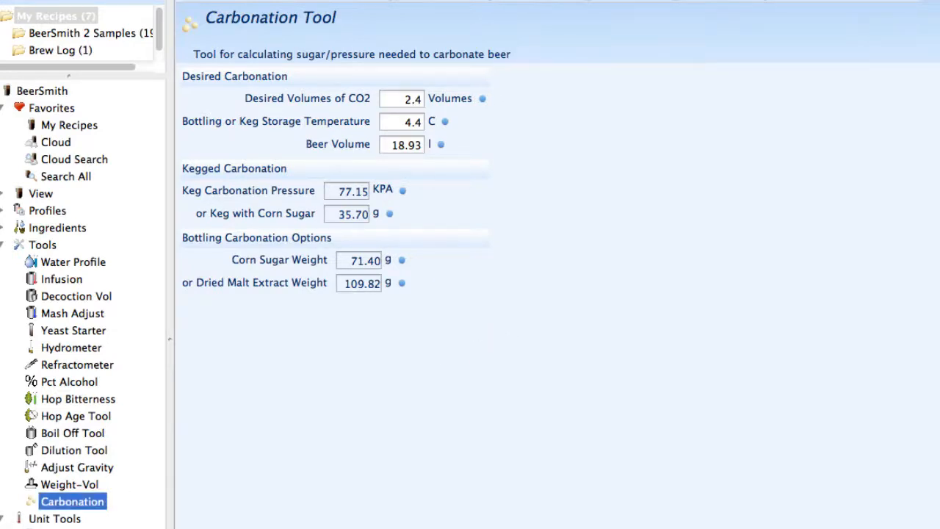